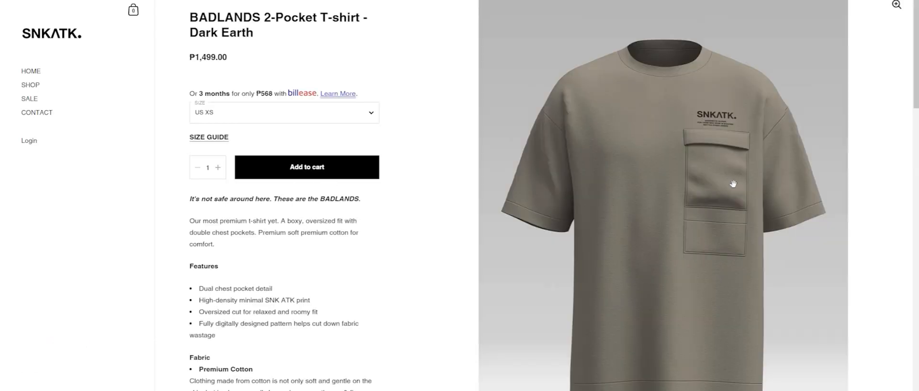
{"action": "scroll", "scroll_direction": "down", "scroll_amount": 3}
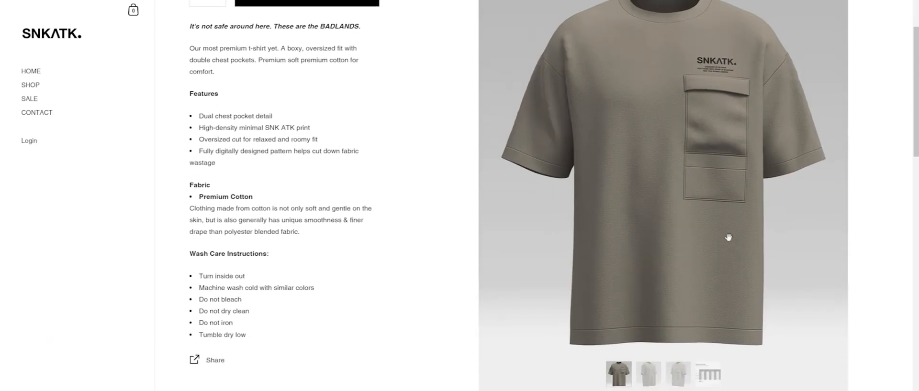
{"action": "scroll", "scroll_direction": "down", "scroll_amount": 3}
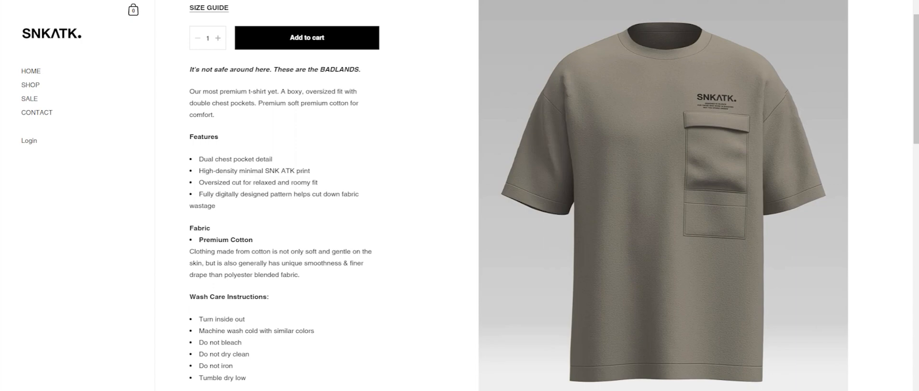
{"action": "mouse_move", "coordinate": [632, 367]}
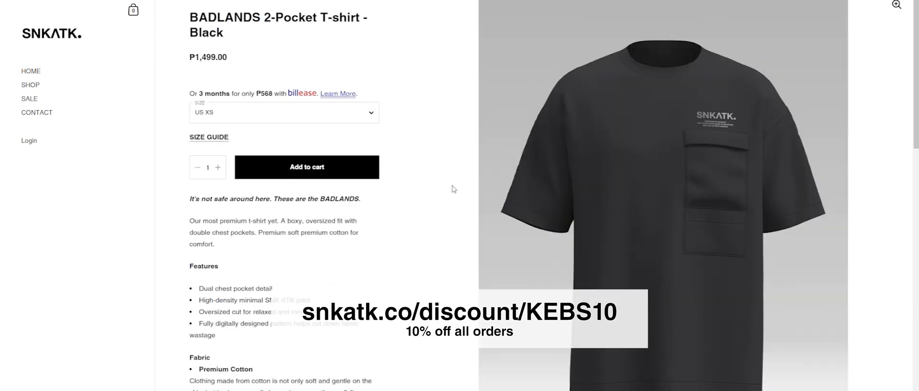
{"action": "mouse_move", "coordinate": [691, 284]}
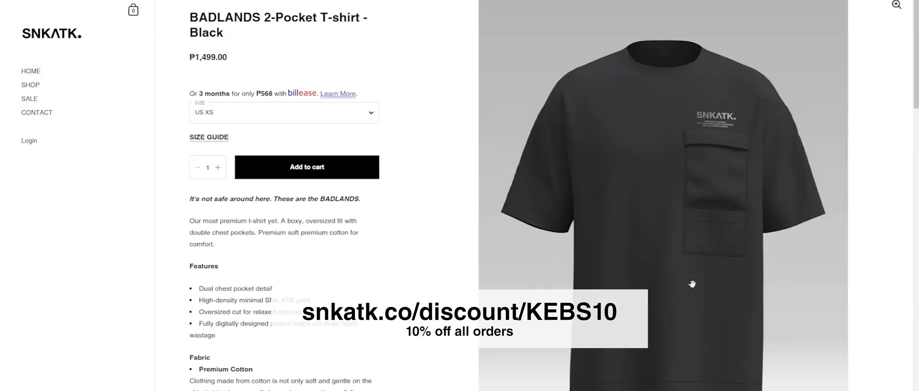